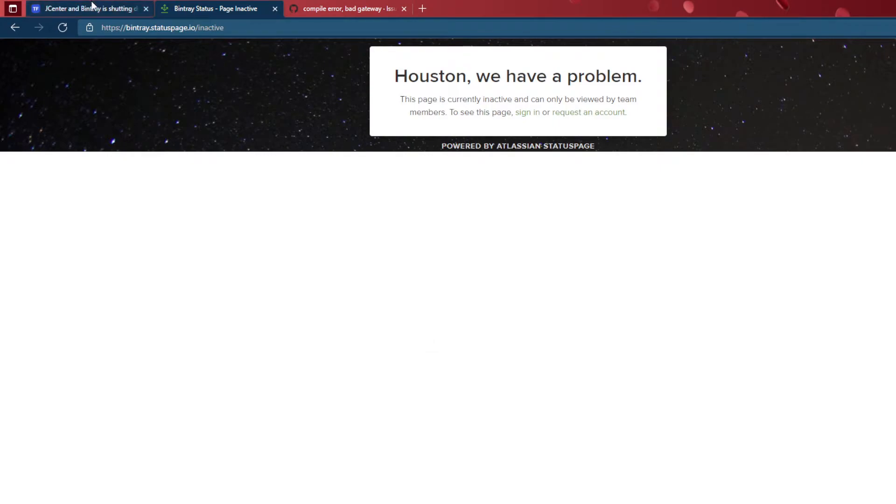
Step: Show the TestFairy JCenter shutdown post's build.gradle snippet that uses mavenCentral()
click(84, 9)
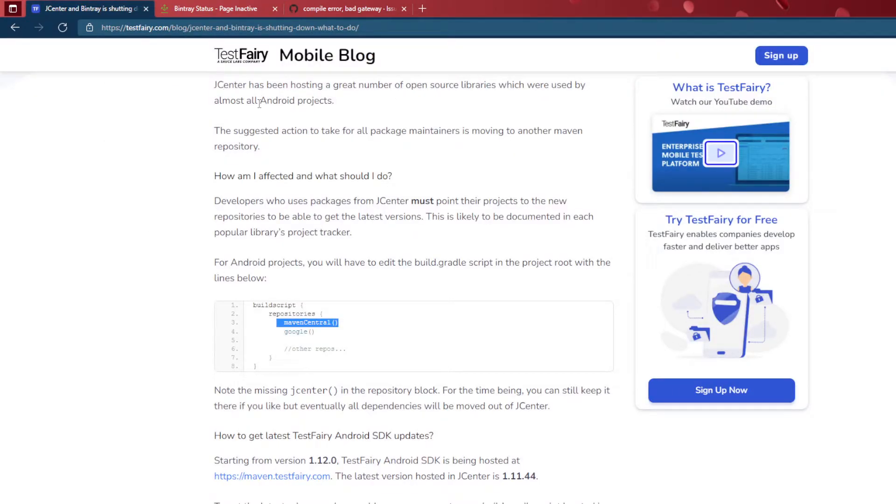
scroll(up, 3)
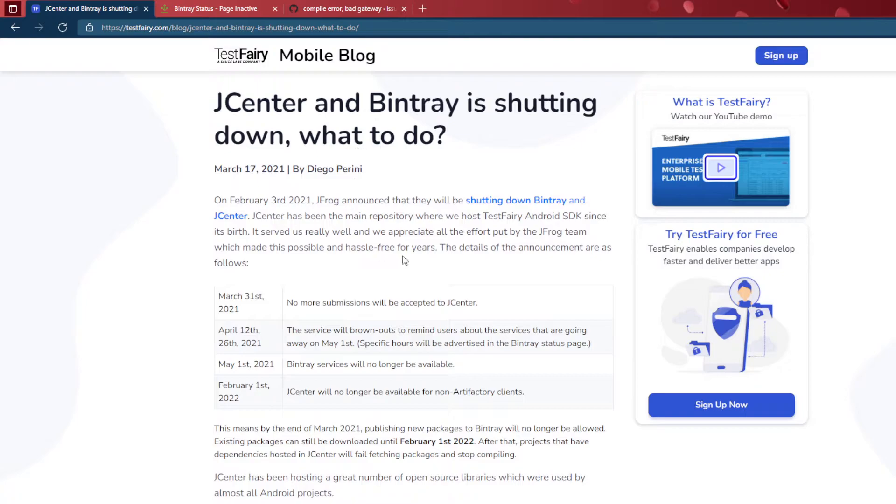
scroll(down, 3)
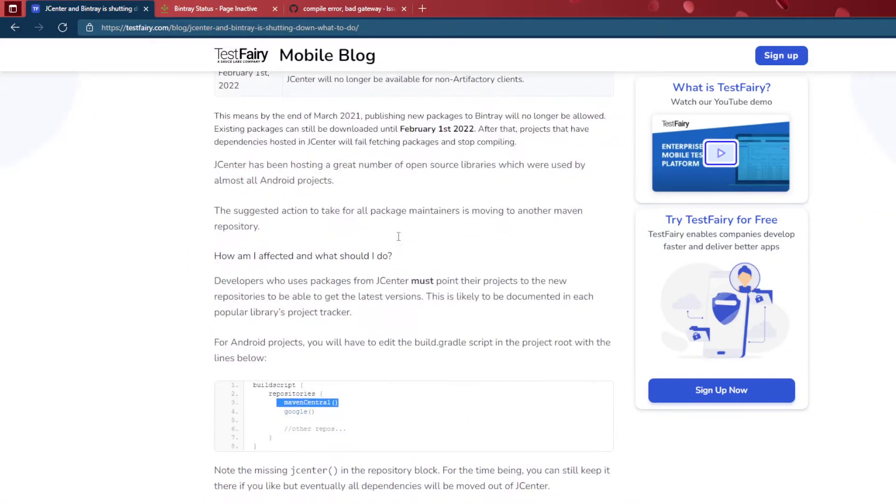
scroll(down, 3)
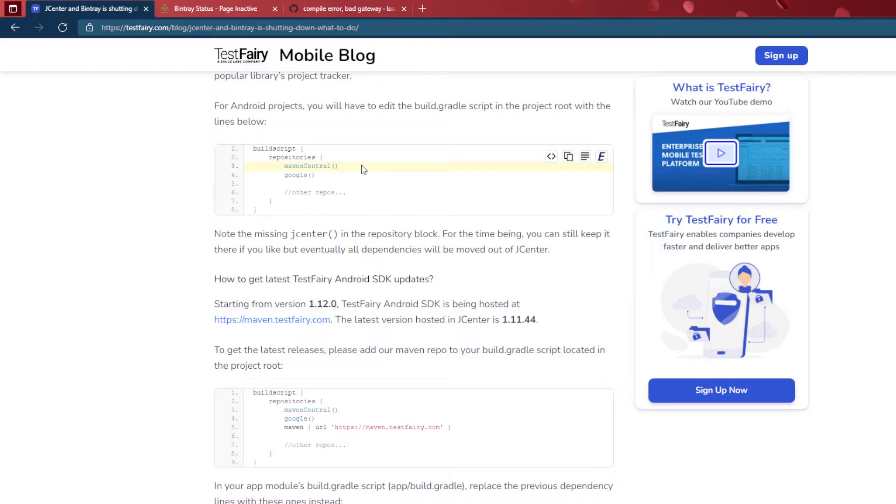
mouse_move(369, 136)
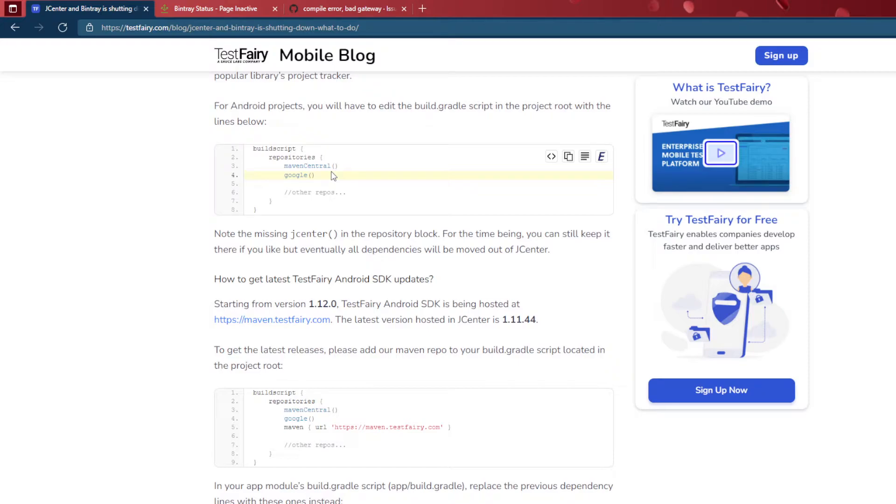
mouse_move(320, 209)
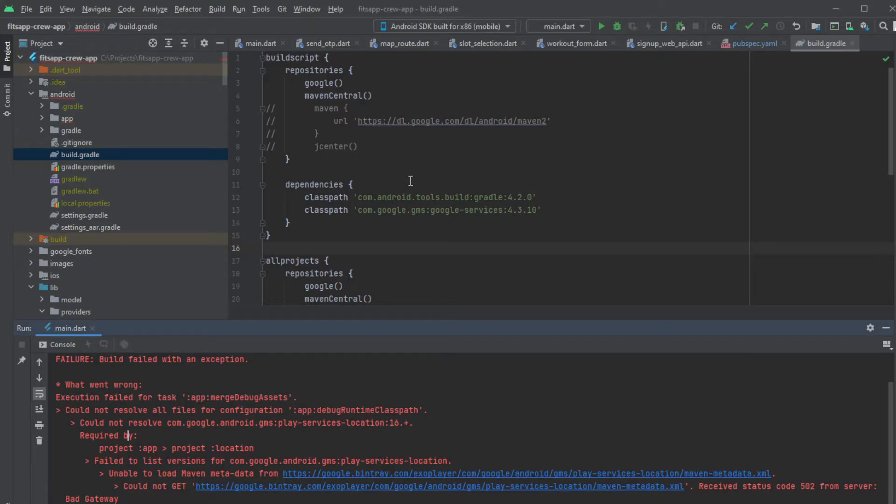
mouse_move(470, 151)
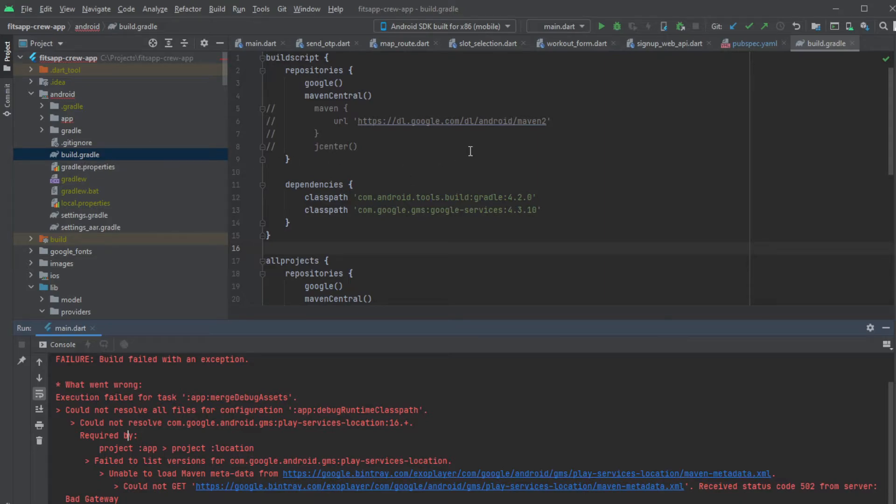
mouse_move(435, 136)
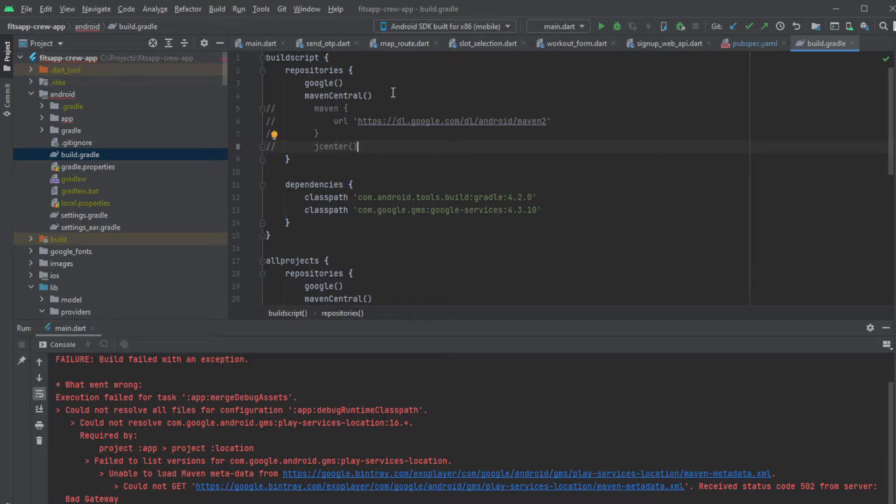
double_click(339, 96)
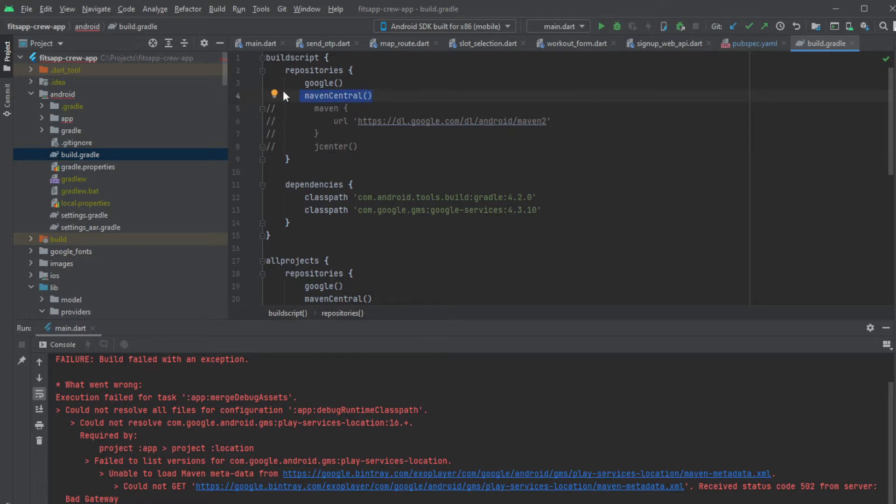
scroll(down, 3)
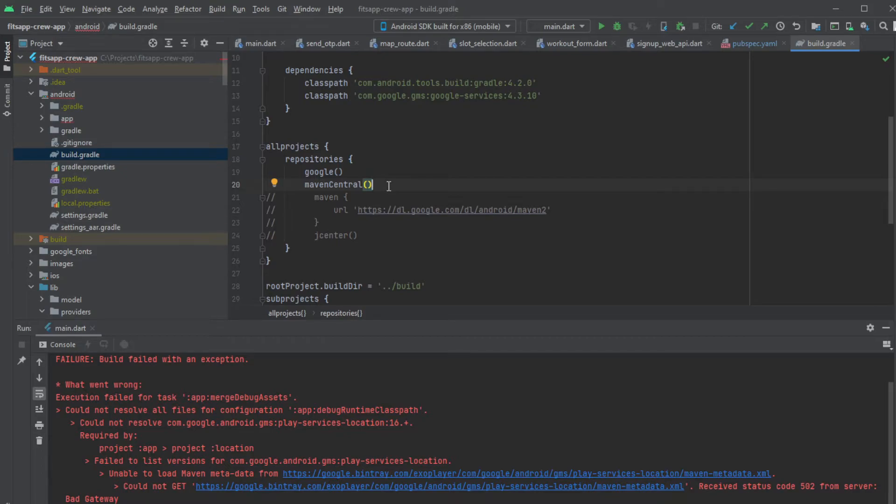
mouse_move(426, 180)
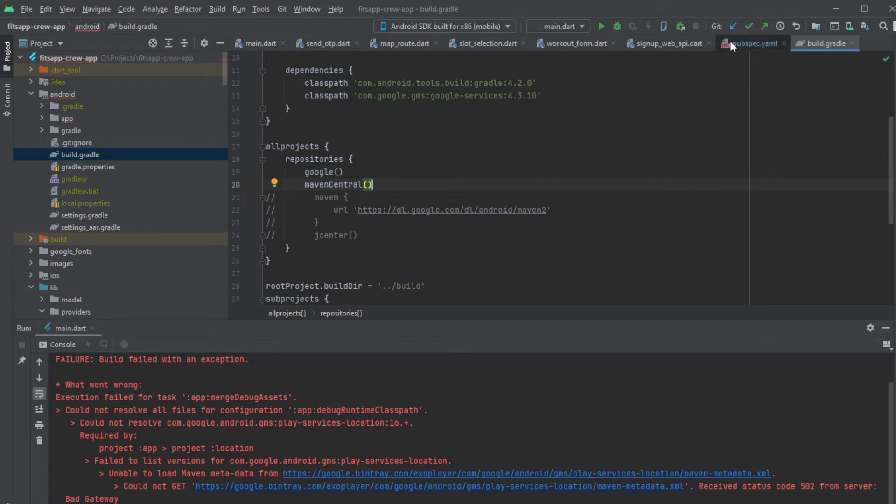
Step: Delete the 'location: ^4.3.0' dependency line from pubspec.yaml
click(756, 43)
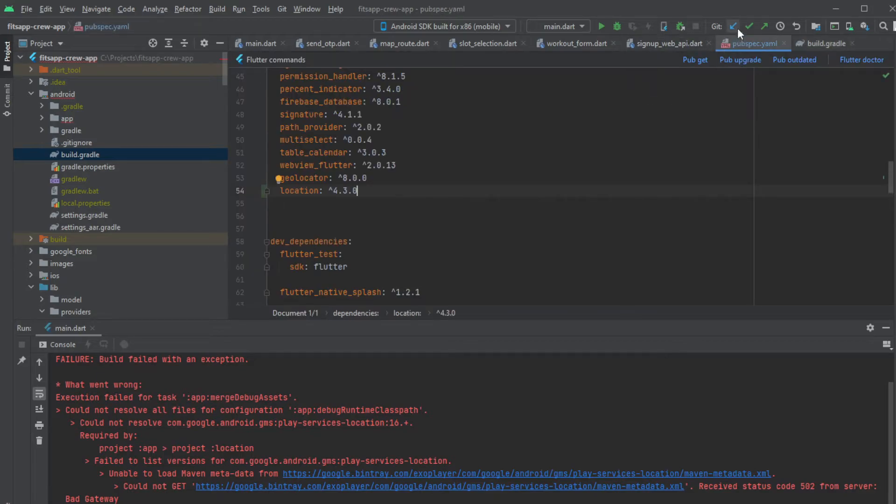
click(604, 26)
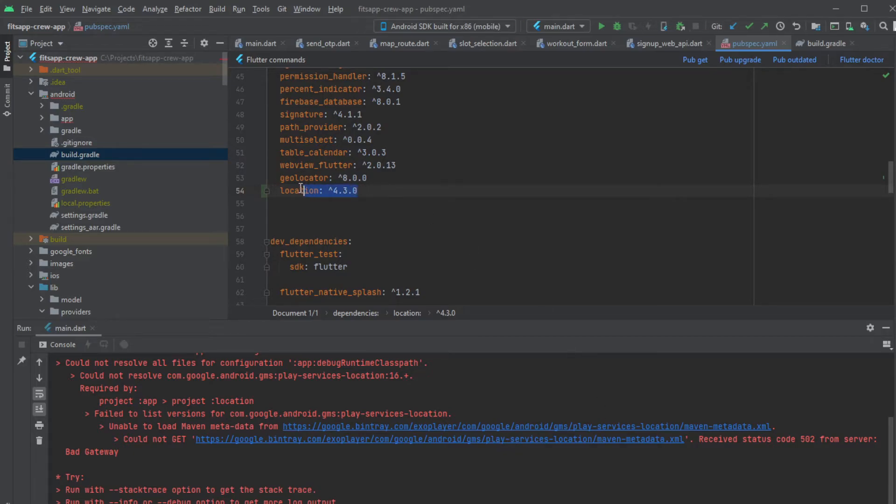
click(298, 191)
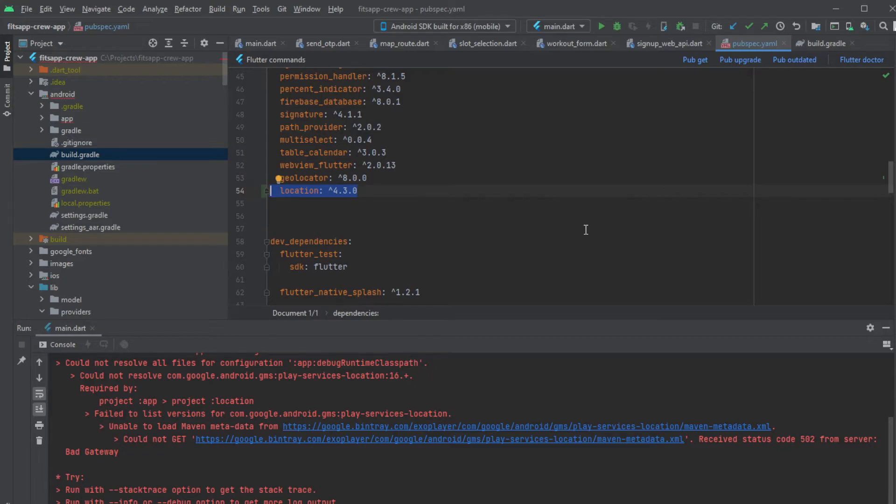
key(Delete)
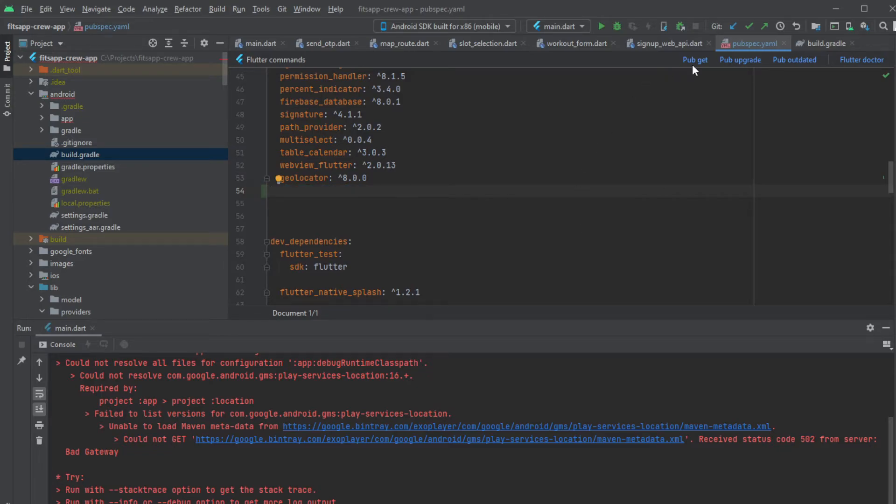
Step: Run Pub get and follow the Run console until the app builds and logs output
click(695, 60)
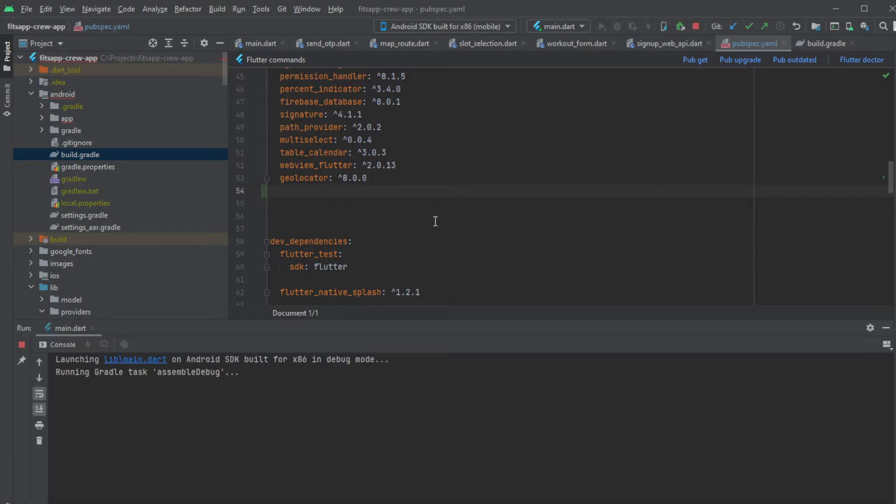
mouse_move(457, 214)
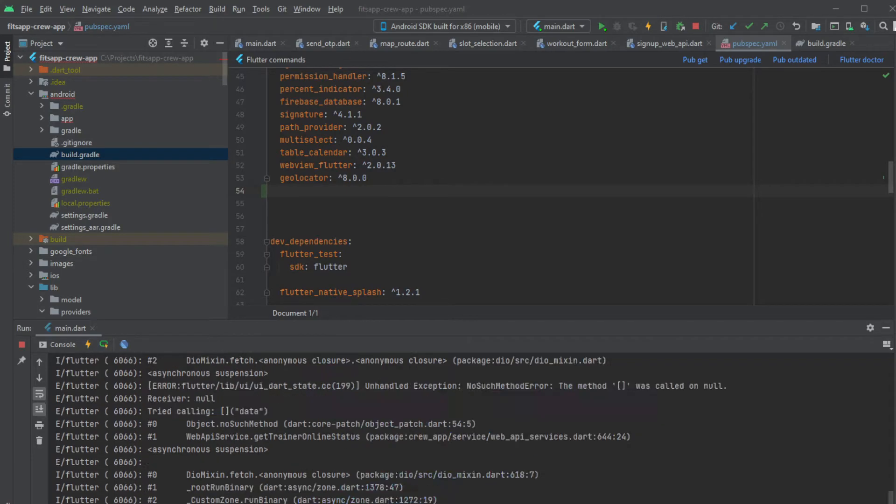
scroll(down, 3)
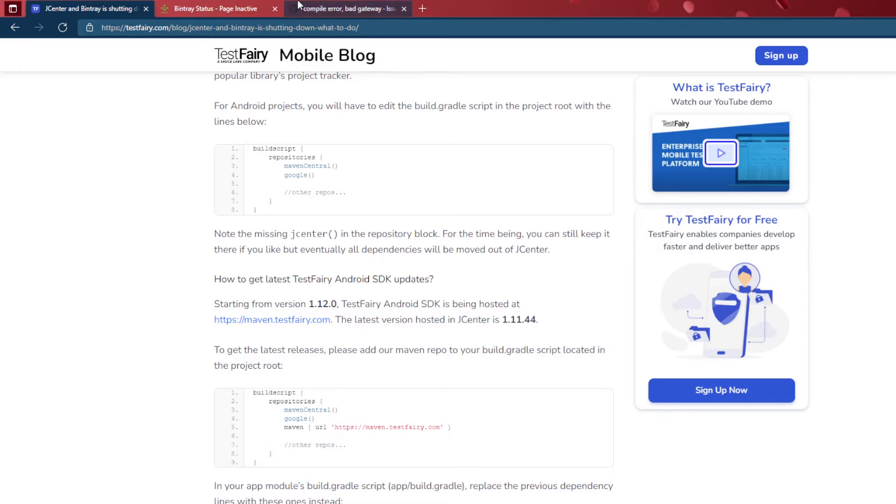
Step: Switch to GitHub issue #94400 on the bad gateway compile error and browse its comments
click(351, 8)
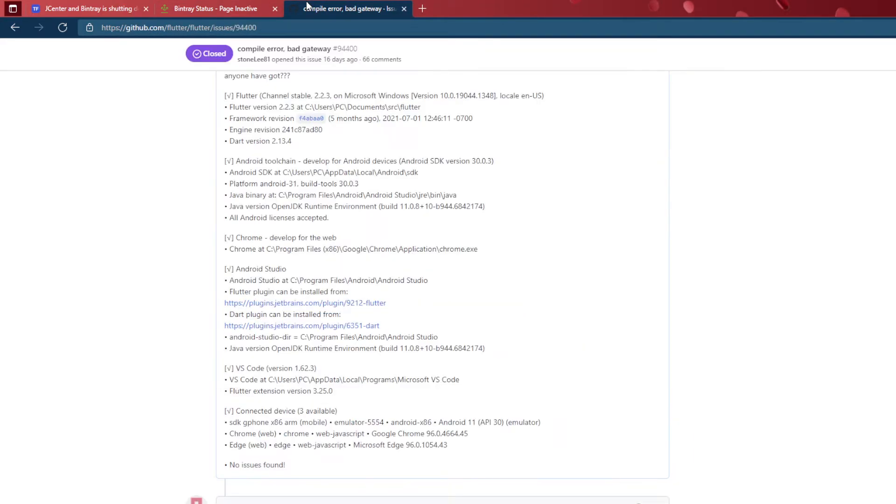
scroll(down, 3)
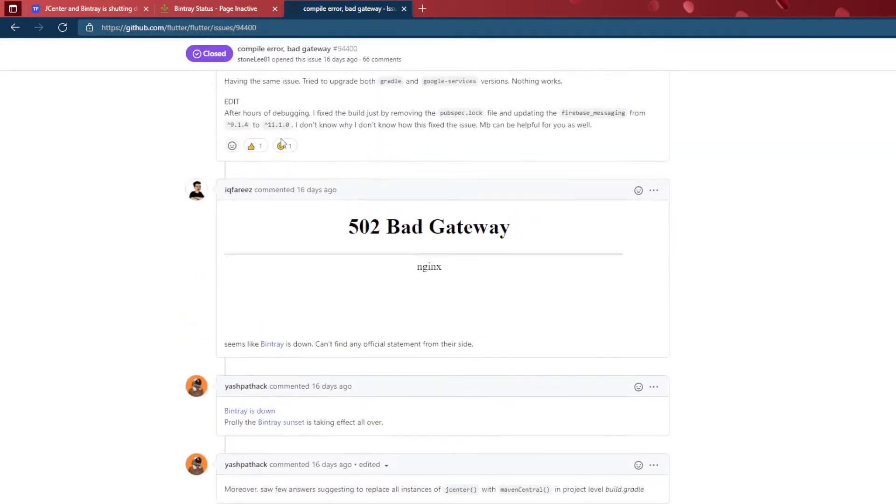
scroll(up, 3)
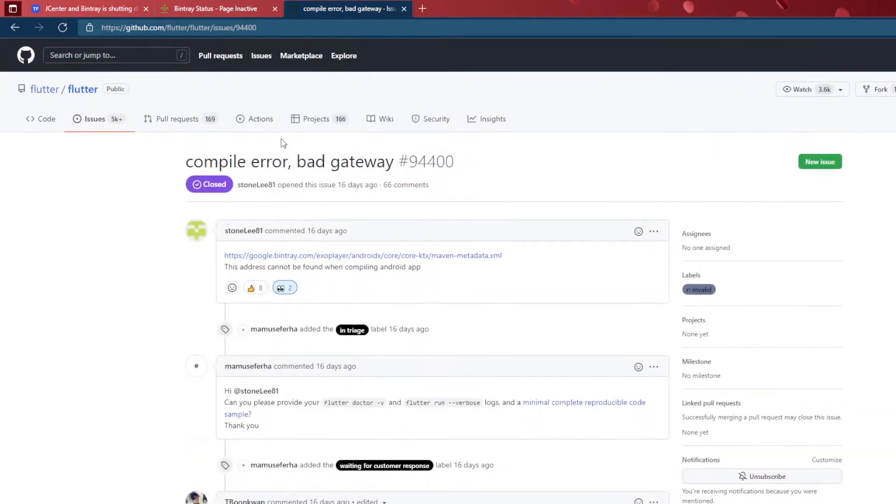
mouse_move(309, 180)
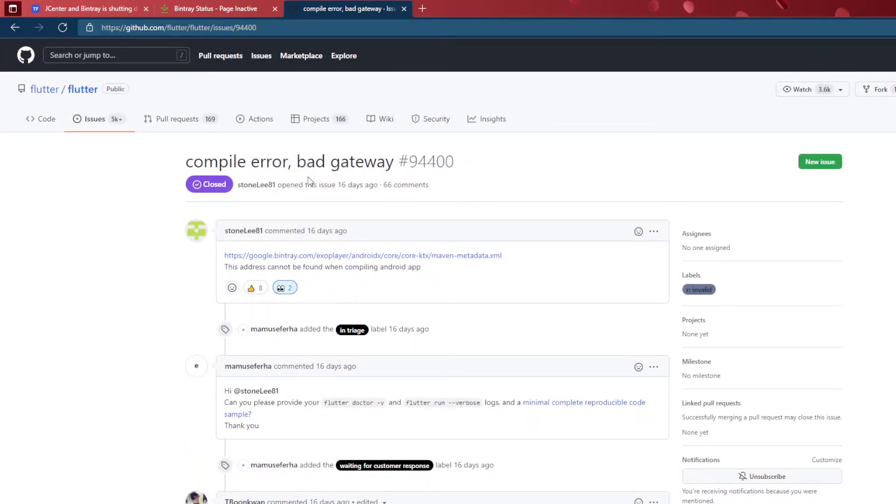
scroll(down, 3)
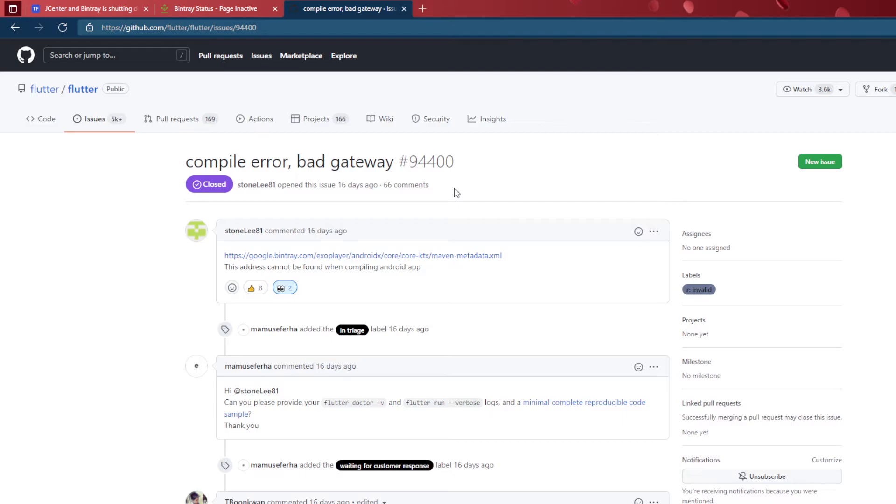
scroll(down, 3)
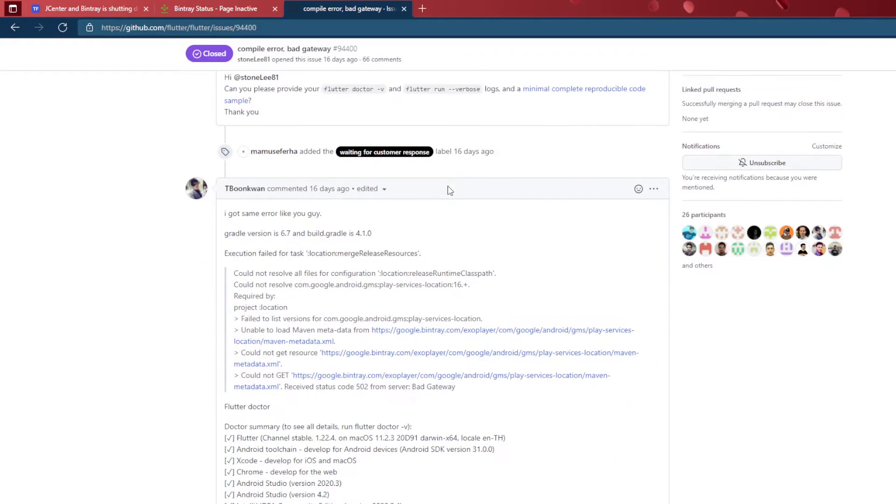
scroll(down, 3)
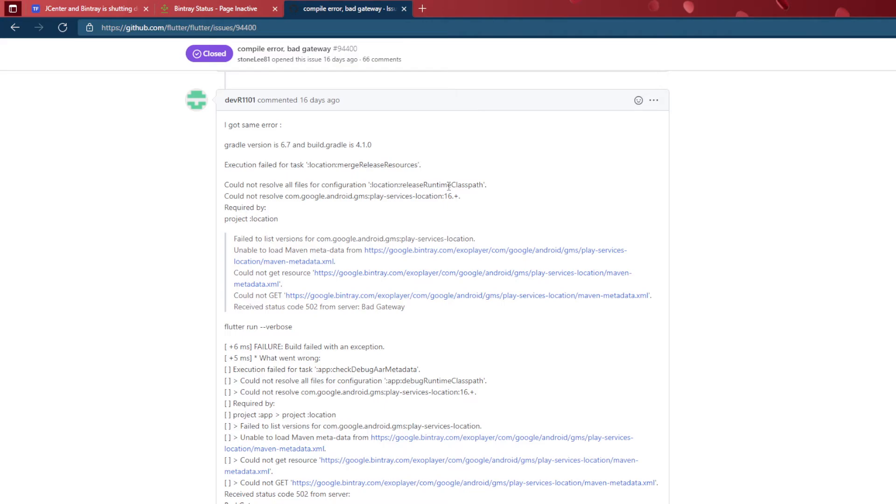
Step: Highlight the comment about removing pubspec.lock and updating firebase_messaging
scroll(down, 3)
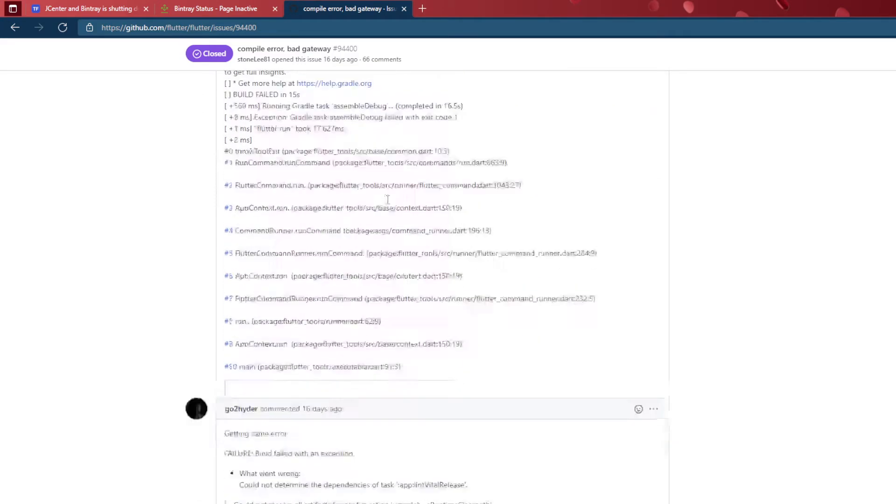
scroll(down, 3)
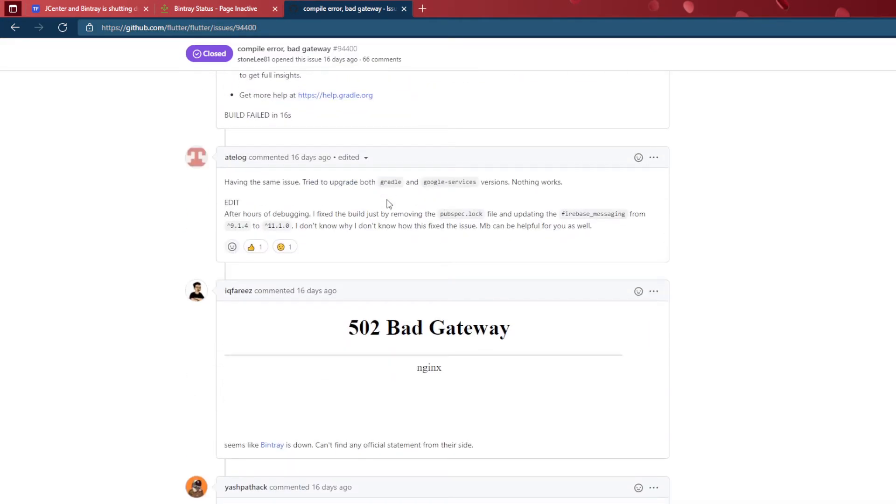
mouse_move(577, 243)
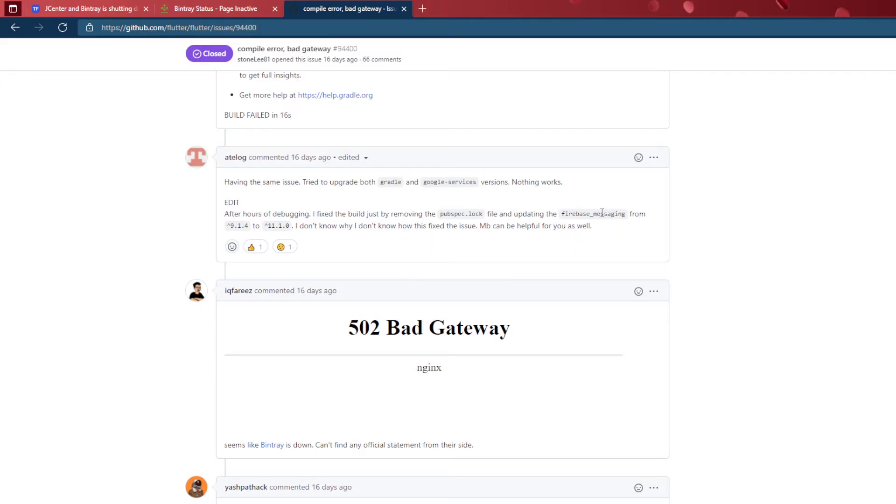
drag(224, 213, 592, 224)
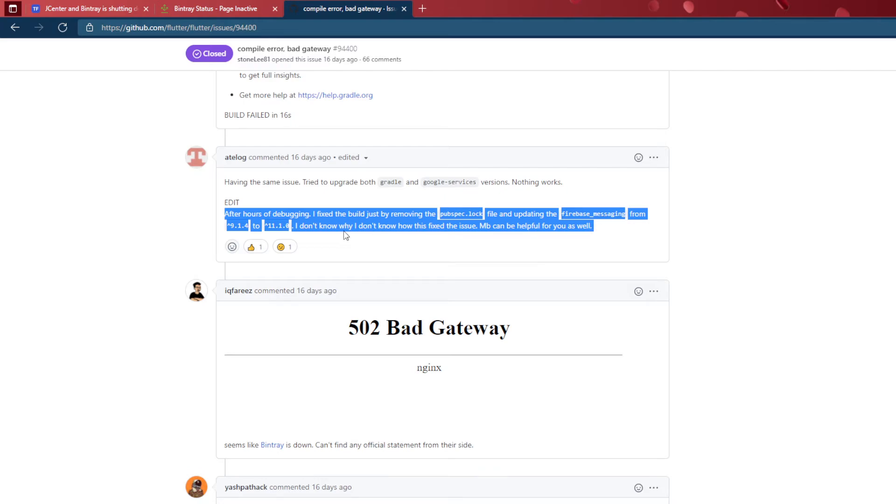
click(251, 230)
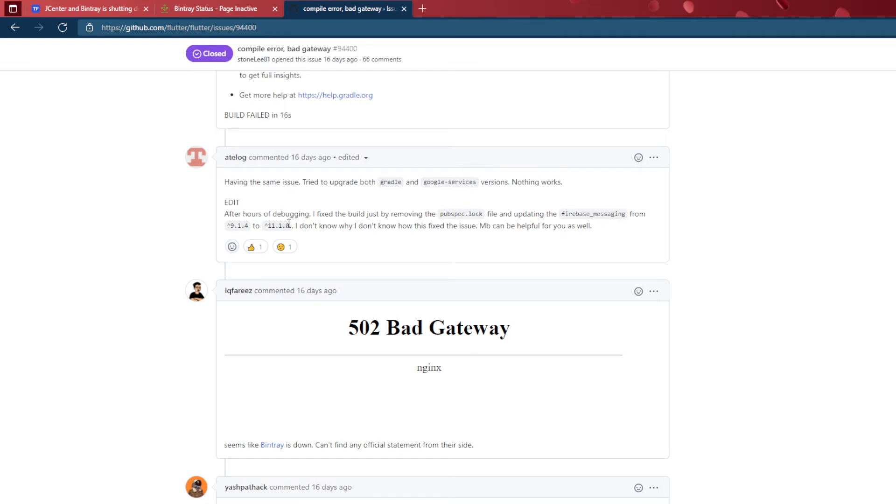
mouse_move(280, 230)
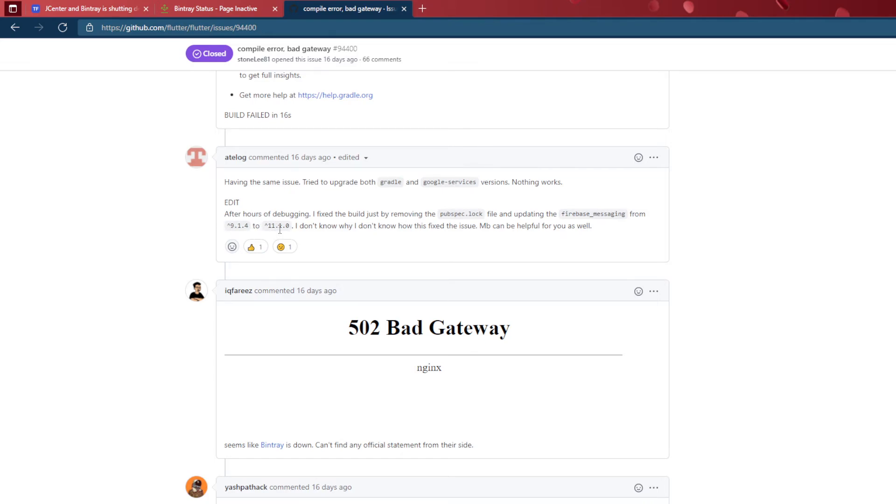
mouse_move(327, 228)
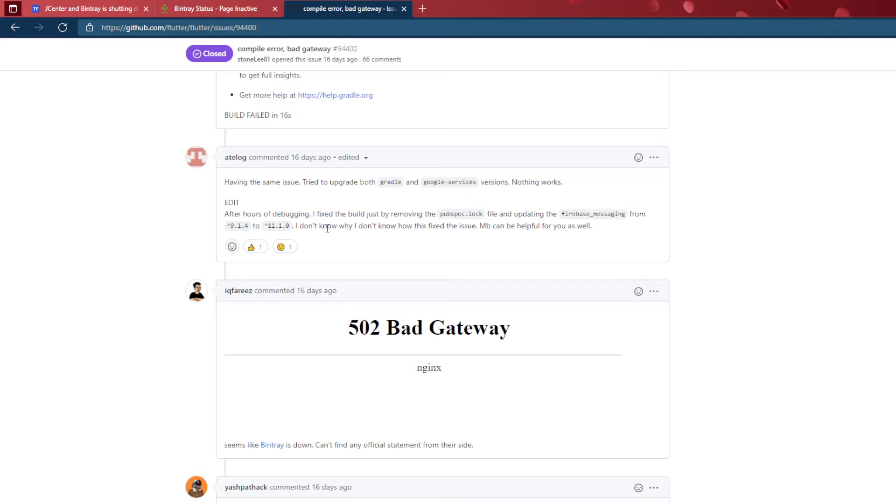
Step: Highlight the suggestion to replace jcenter with mavenCentral
scroll(down, 3)
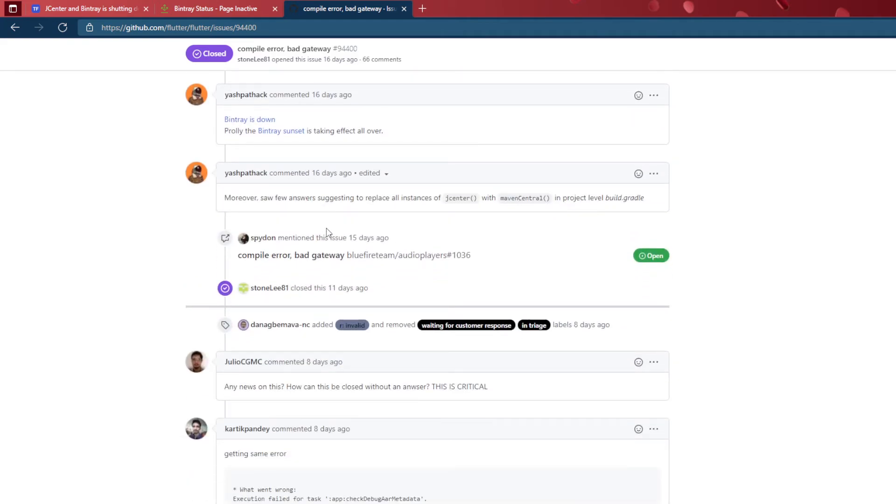
double_click(245, 197)
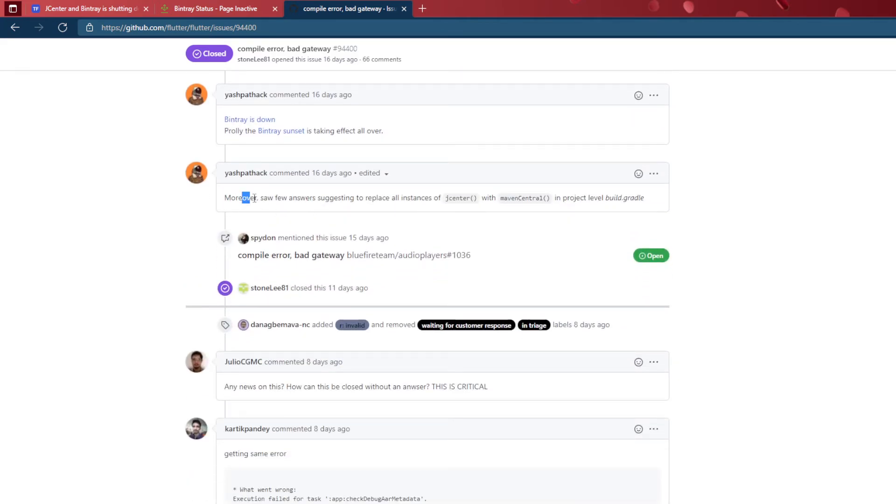
drag(240, 198, 597, 198)
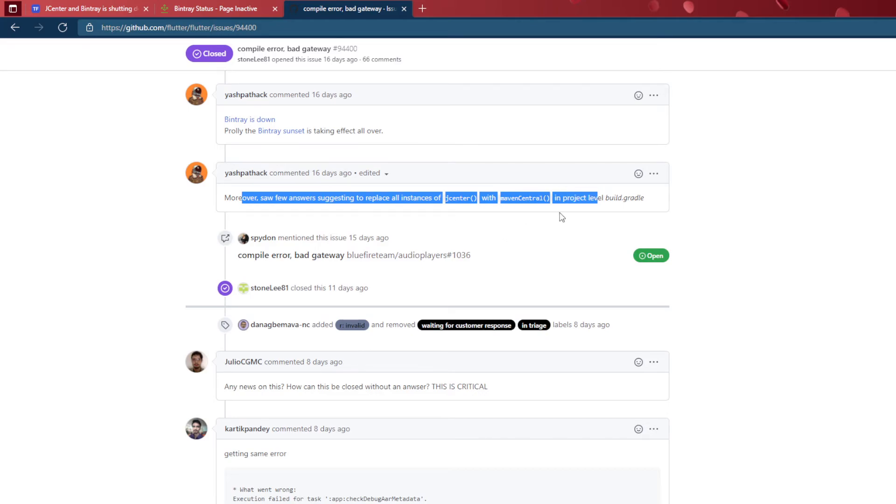
Step: Scroll to the comment on swapping location for geolocator and the shared build.gradle
scroll(down, 3)
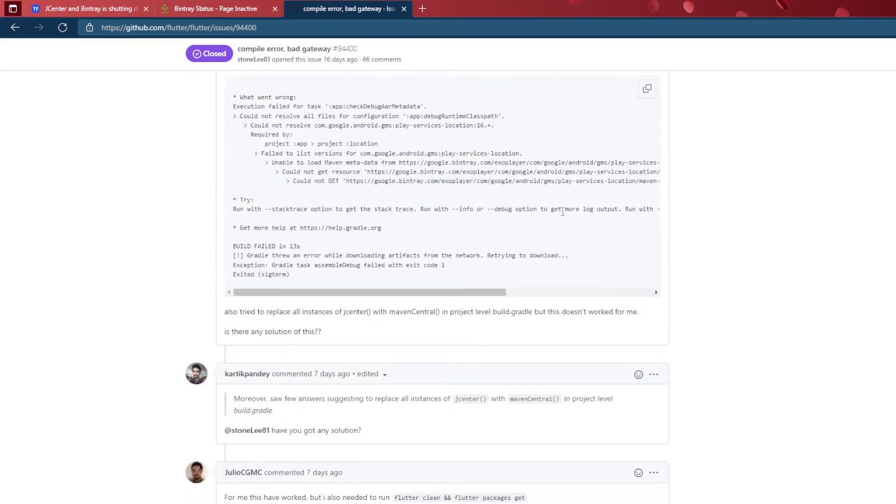
scroll(down, 3)
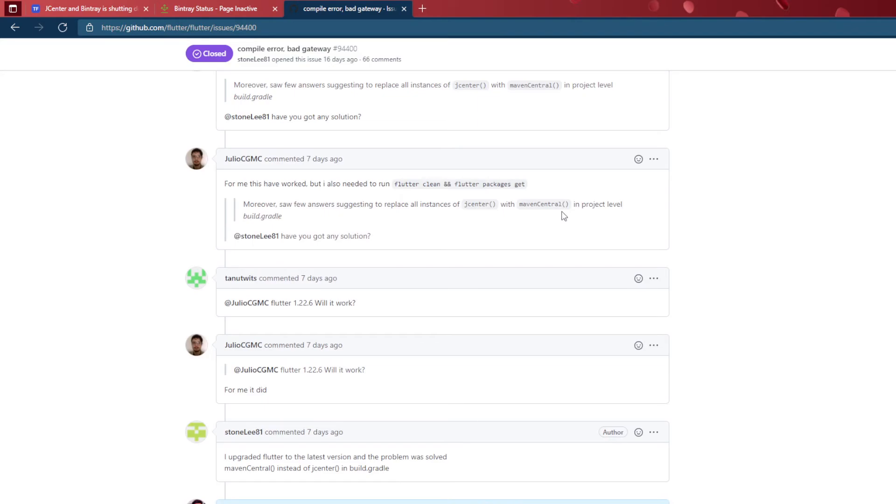
scroll(down, 3)
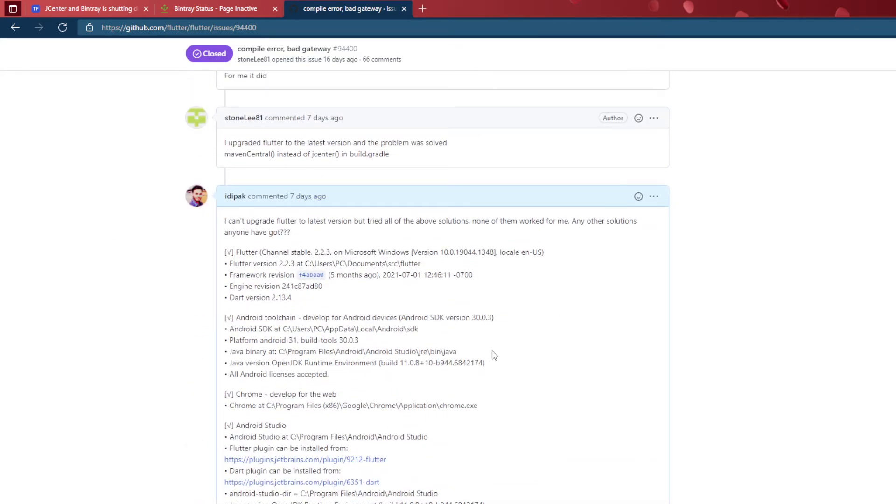
scroll(down, 3)
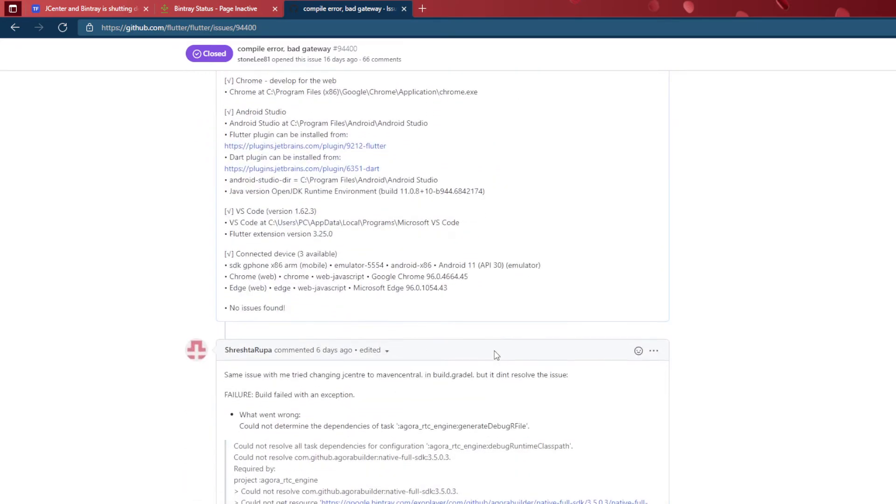
scroll(down, 3)
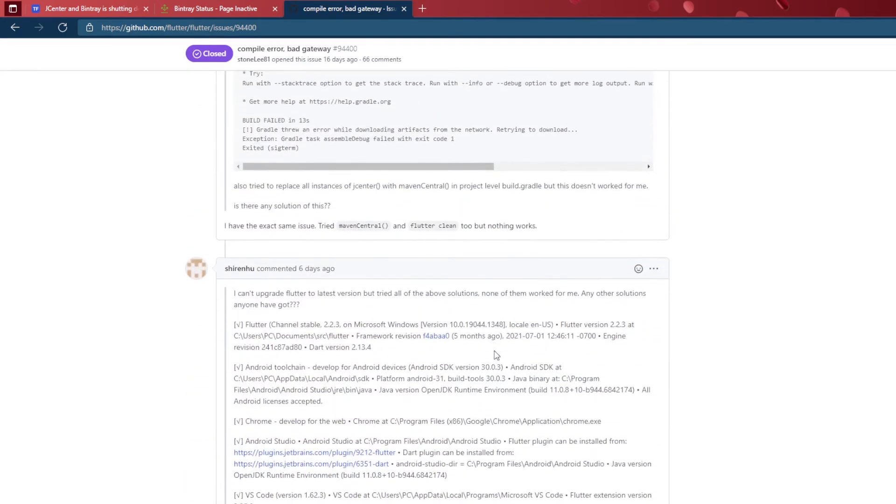
scroll(down, 3)
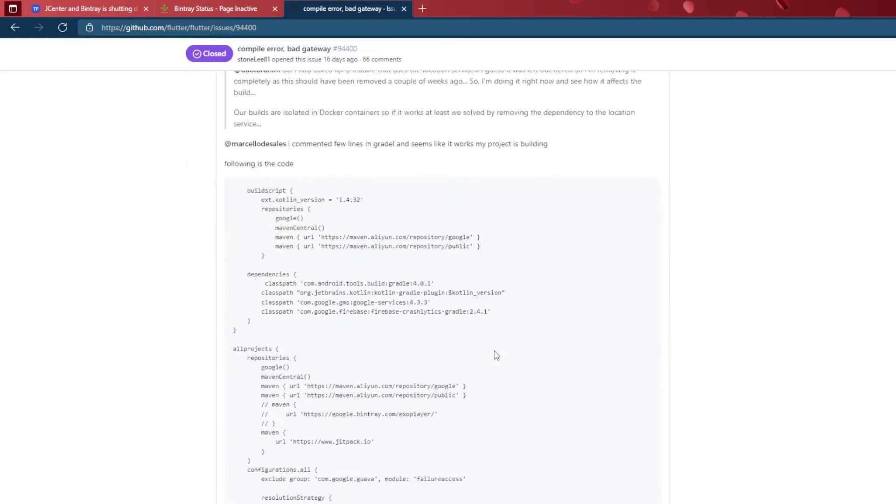
scroll(down, 3)
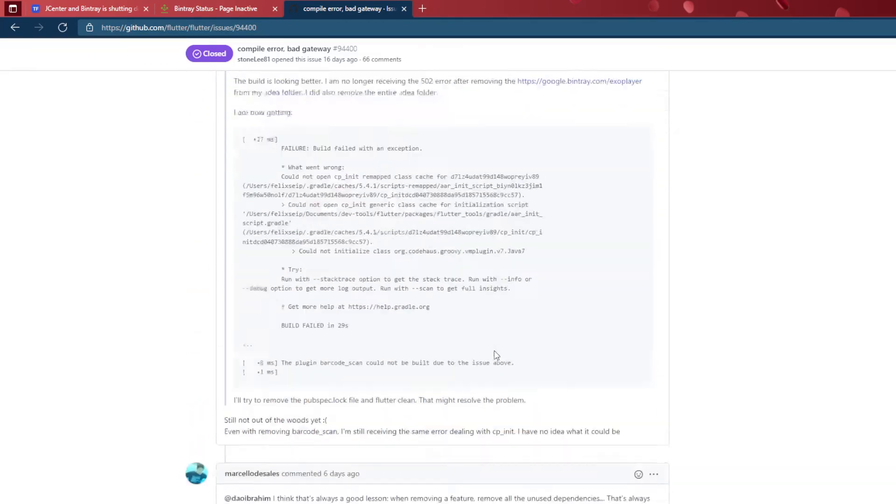
scroll(down, 3)
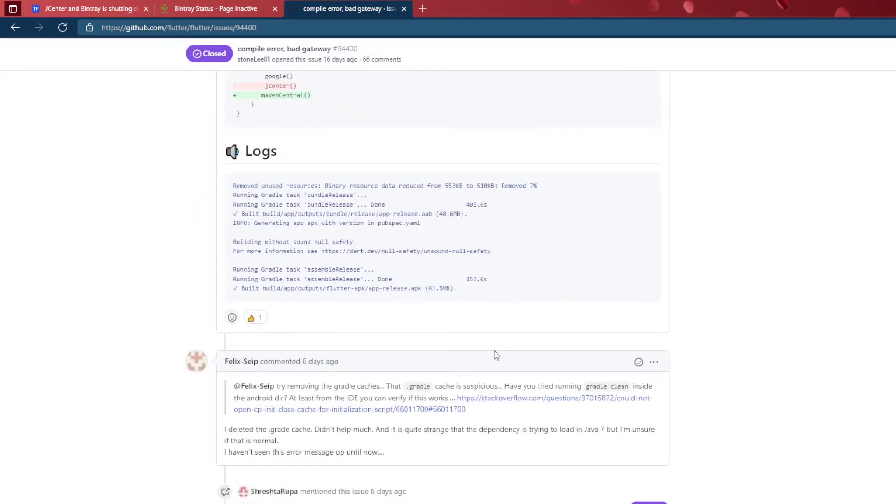
scroll(down, 3)
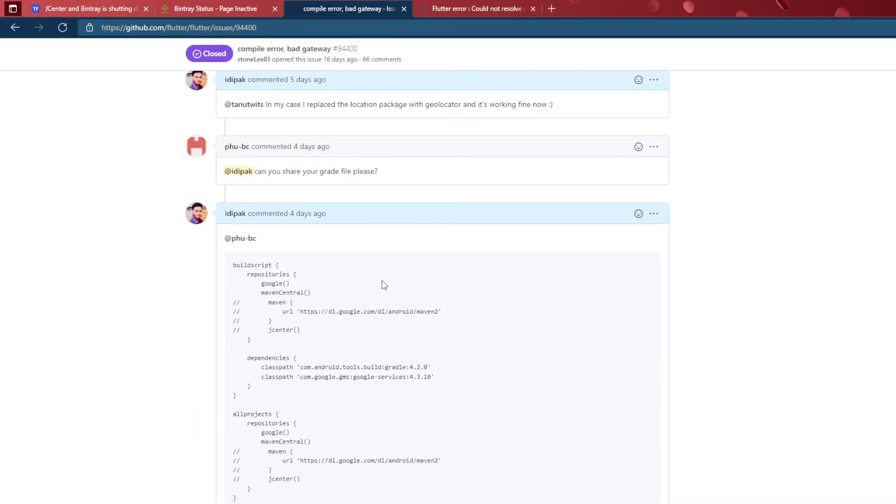
Step: Highlight the old gradle-5.6.2 and new gradle-6.6.1 distributionUrl values
scroll(down, 3)
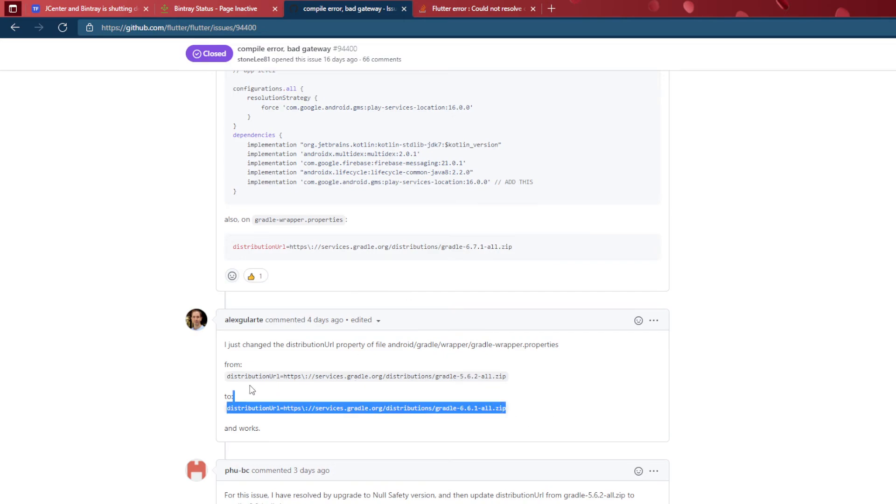
click(441, 388)
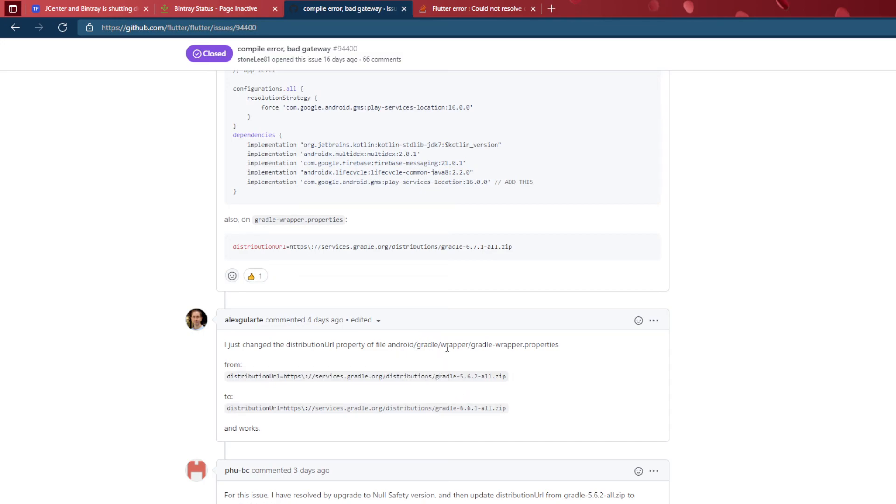
mouse_move(526, 368)
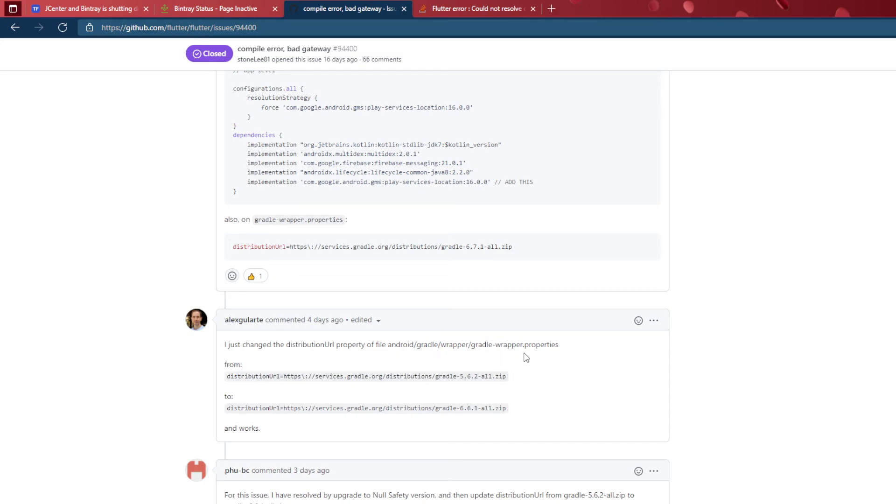
mouse_move(398, 376)
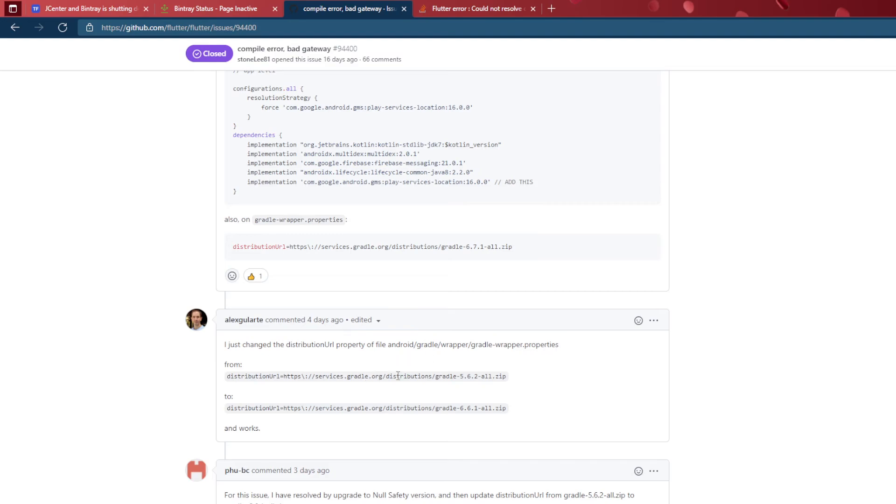
drag(346, 376, 506, 376)
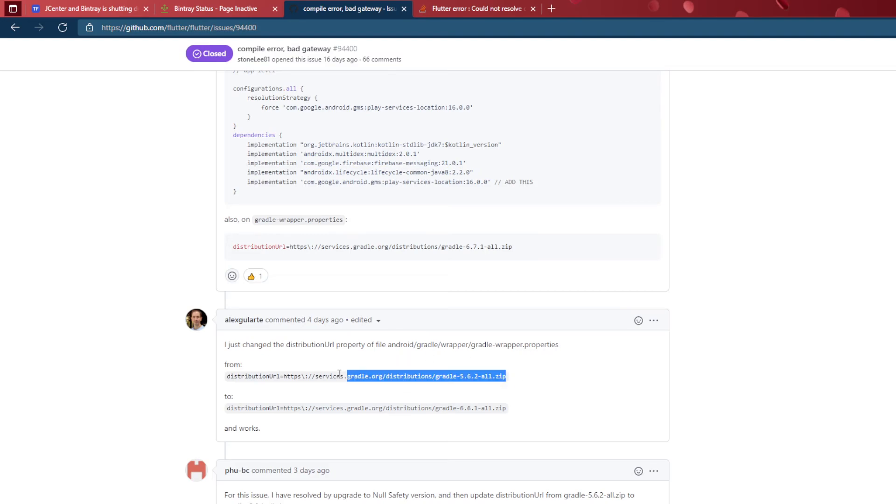
drag(346, 376, 516, 382)
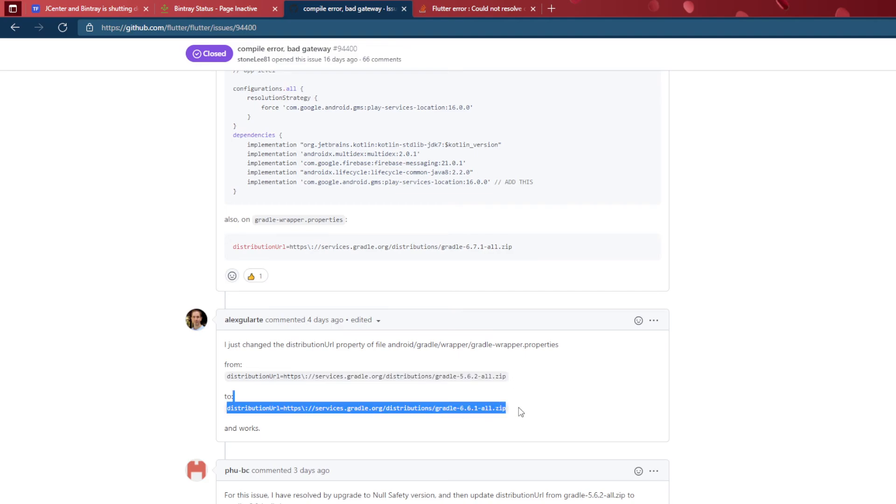
click(522, 413)
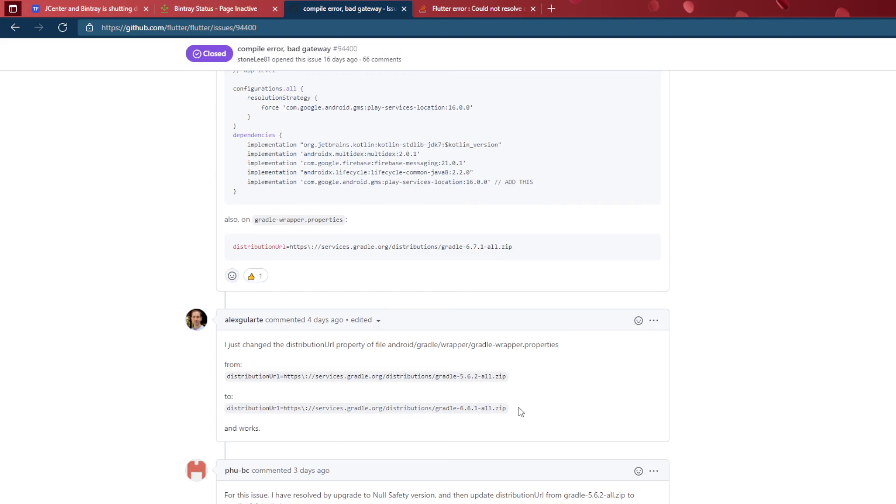